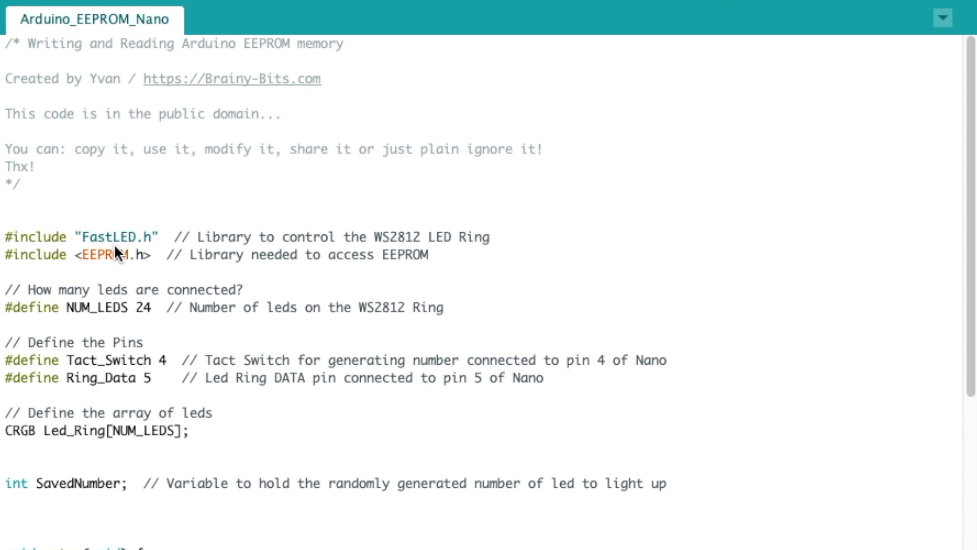
Highlight the EEPROM library, Tact_Switch pin, SavedNumber variable and INPUT_PULLUP mode.
{"action": "double_click", "coordinate": [118, 236]}
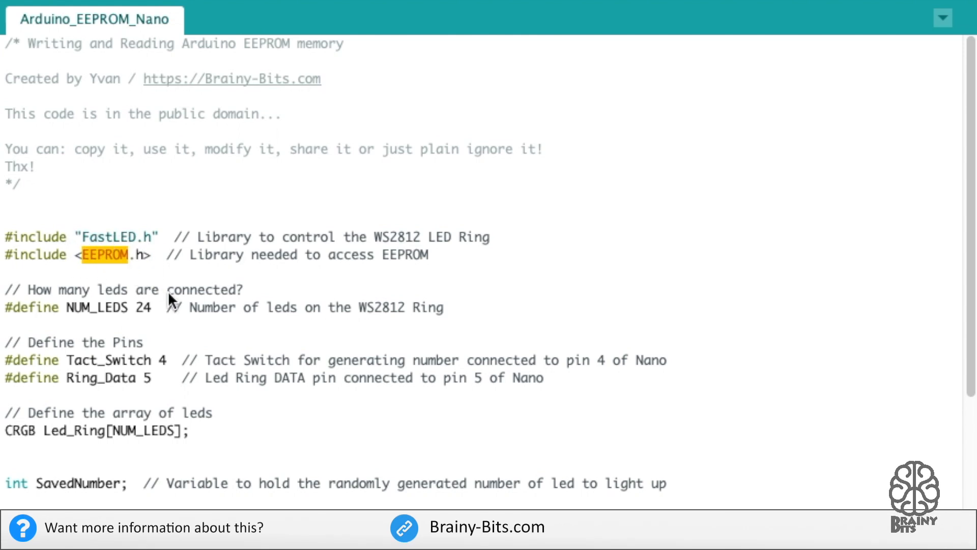
{"action": "mouse_move", "coordinate": [432, 270]}
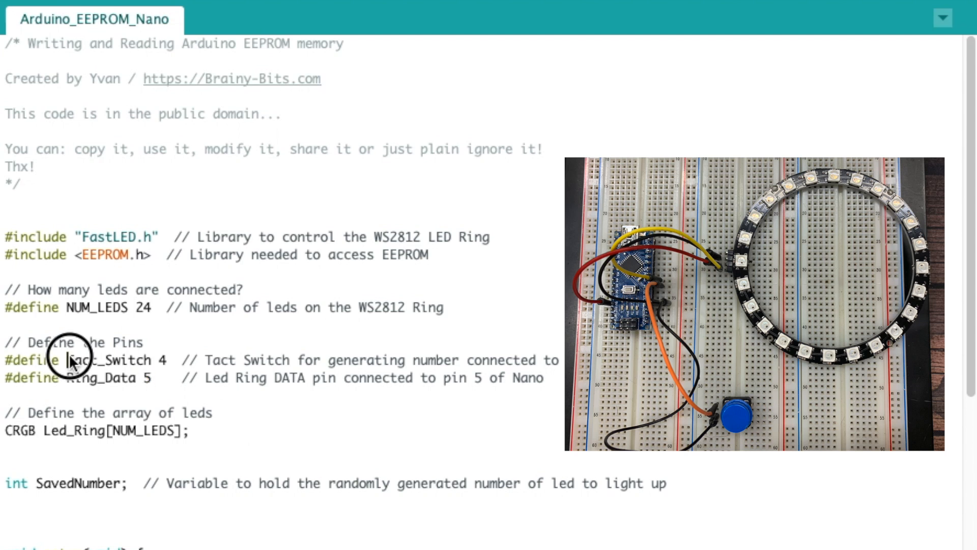
{"action": "double_click", "coordinate": [108, 360]}
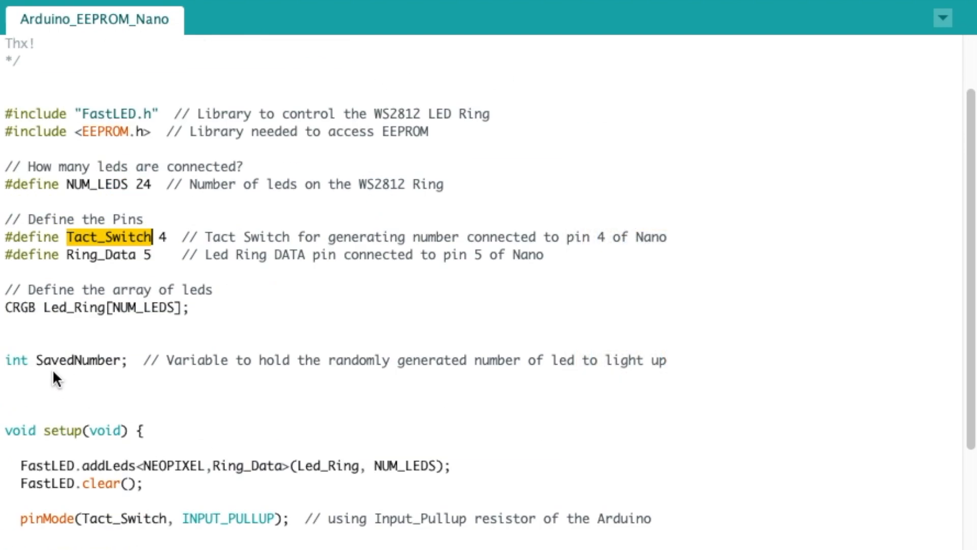
{"action": "double_click", "coordinate": [80, 360]}
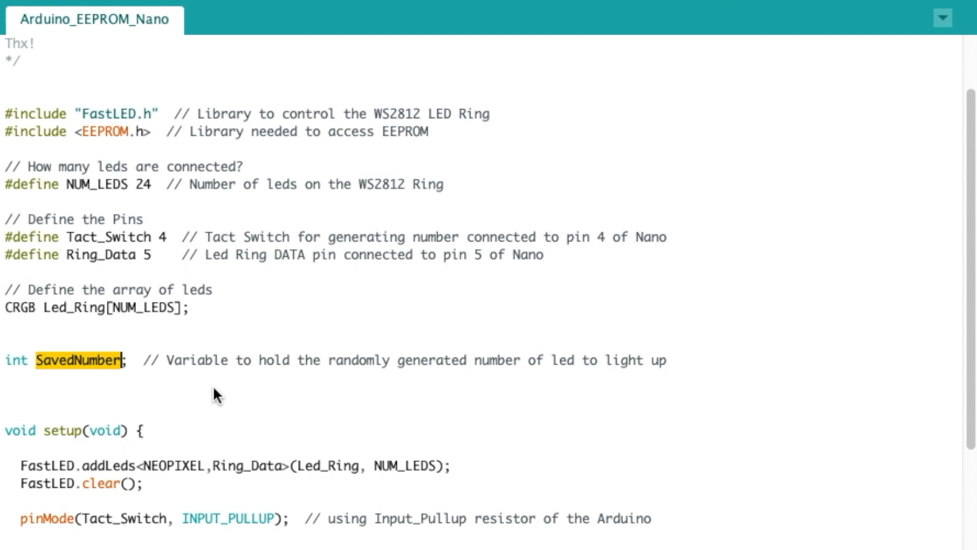
{"action": "scroll", "scroll_direction": "down", "scroll_amount": 3}
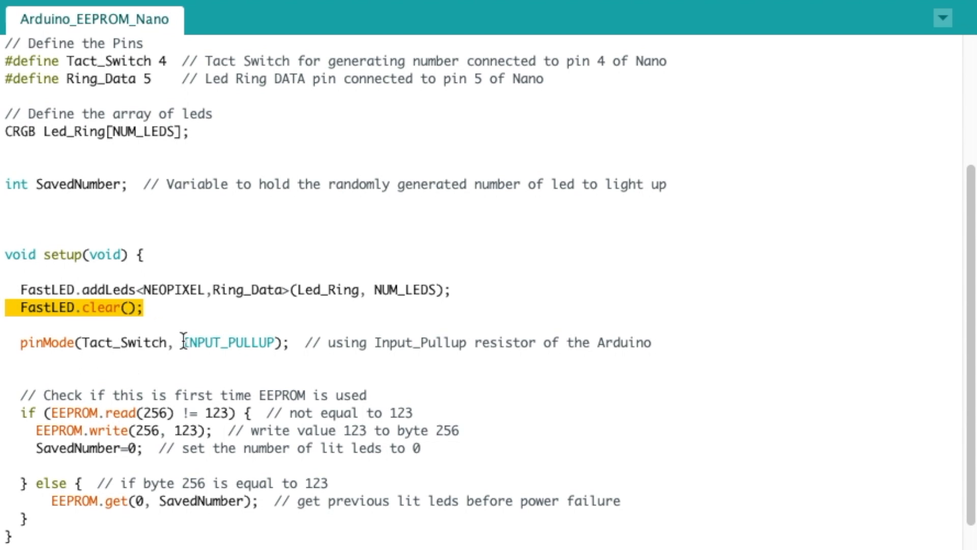
{"action": "double_click", "coordinate": [227, 342]}
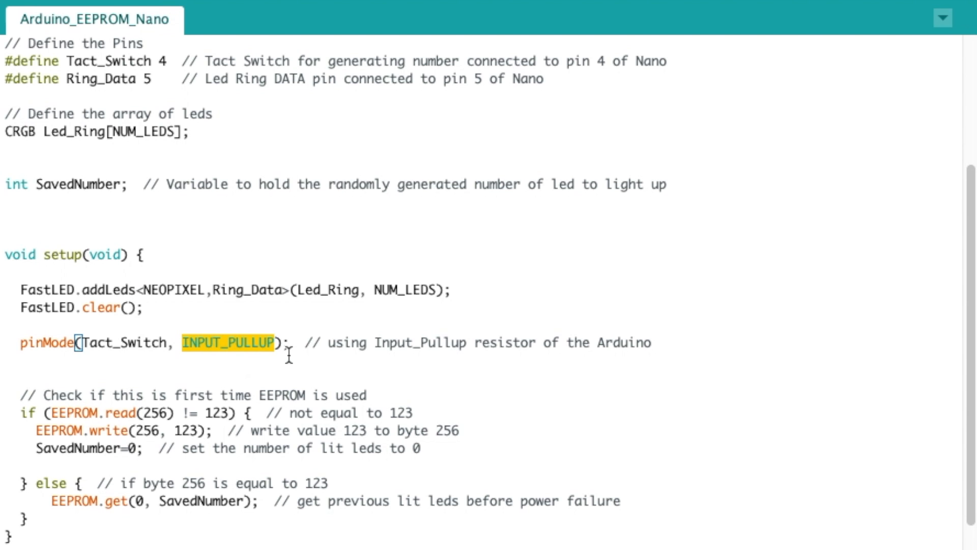
{"action": "mouse_move", "coordinate": [402, 263]}
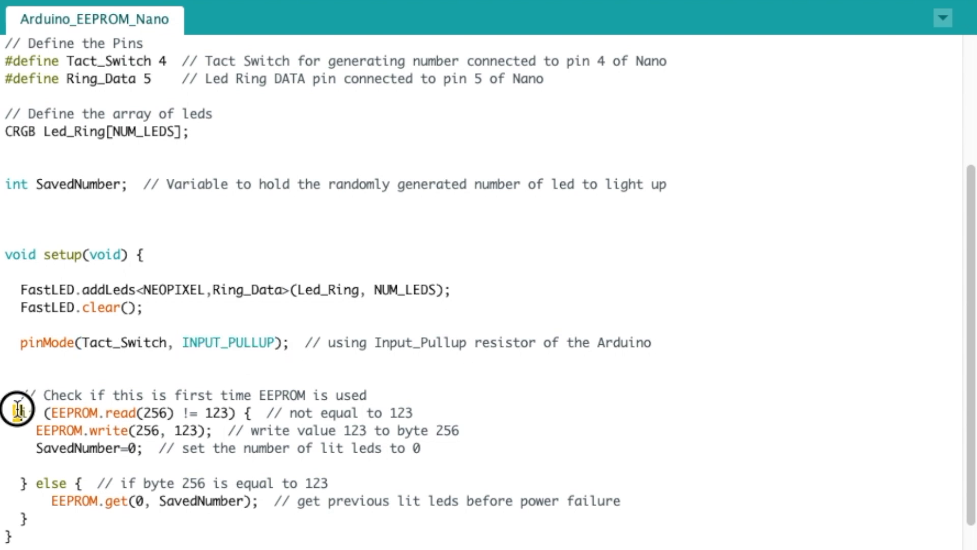
{"action": "left_click_drag", "start_coordinate": [25, 413], "coordinate": [617, 500]}
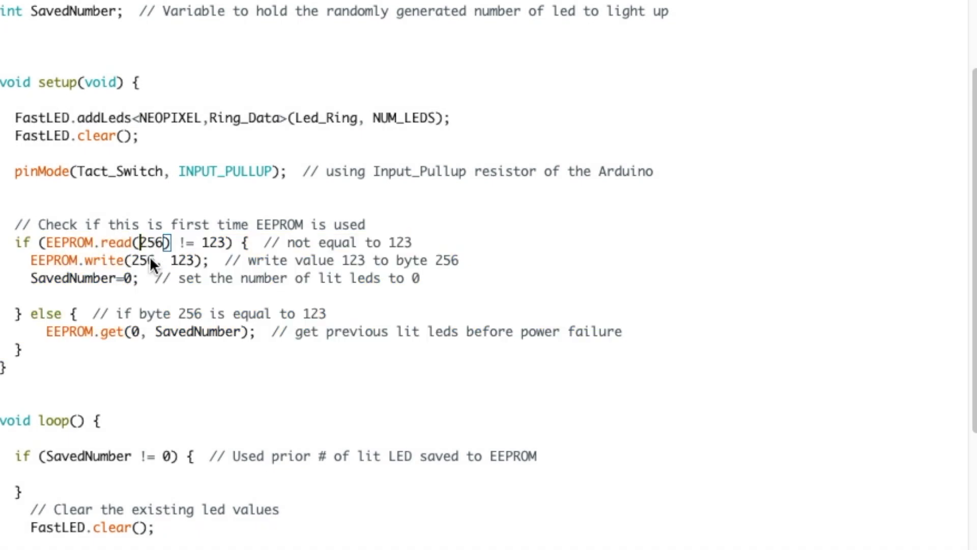
Point out address 256 and marker value 123 in the EEPROM.read check.
{"action": "left_click", "coordinate": [145, 243]}
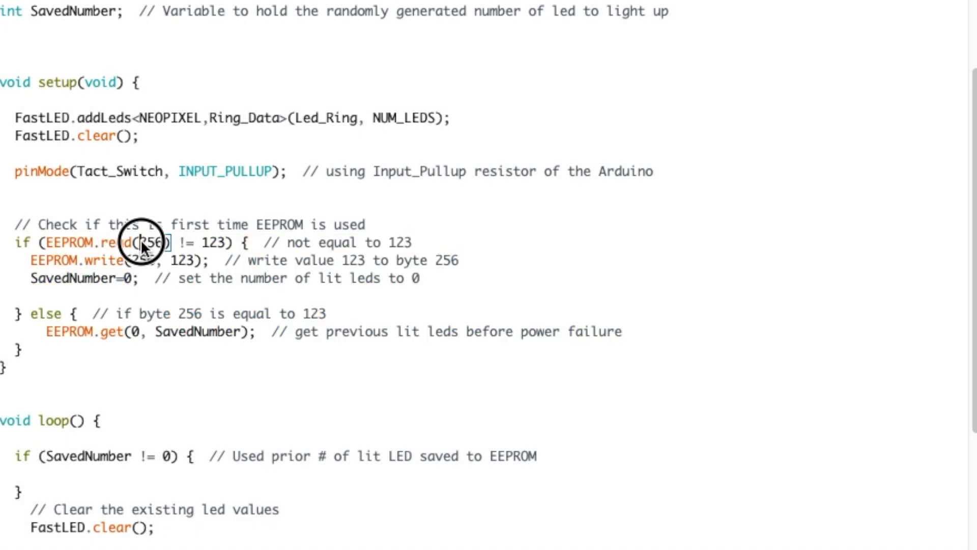
{"action": "double_click", "coordinate": [148, 242]}
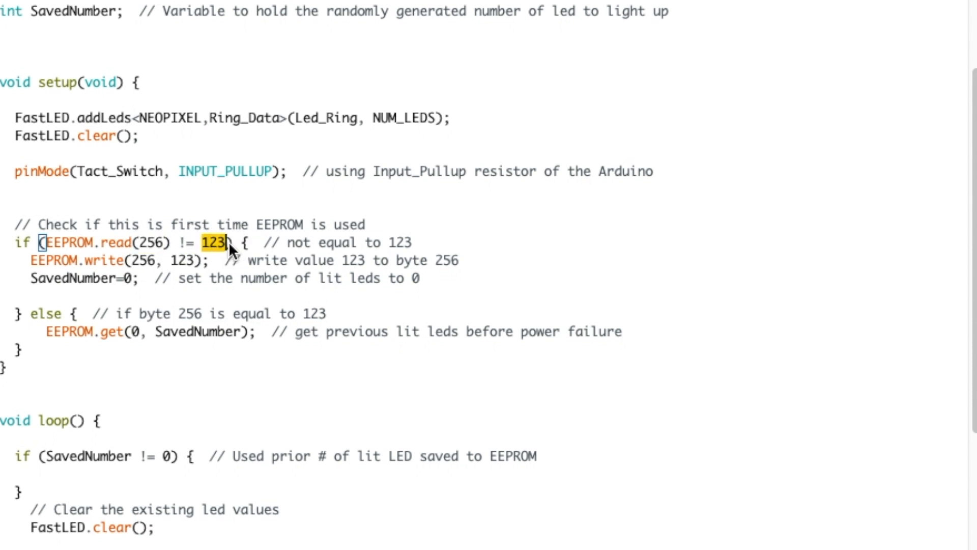
{"action": "left_click", "coordinate": [136, 247]}
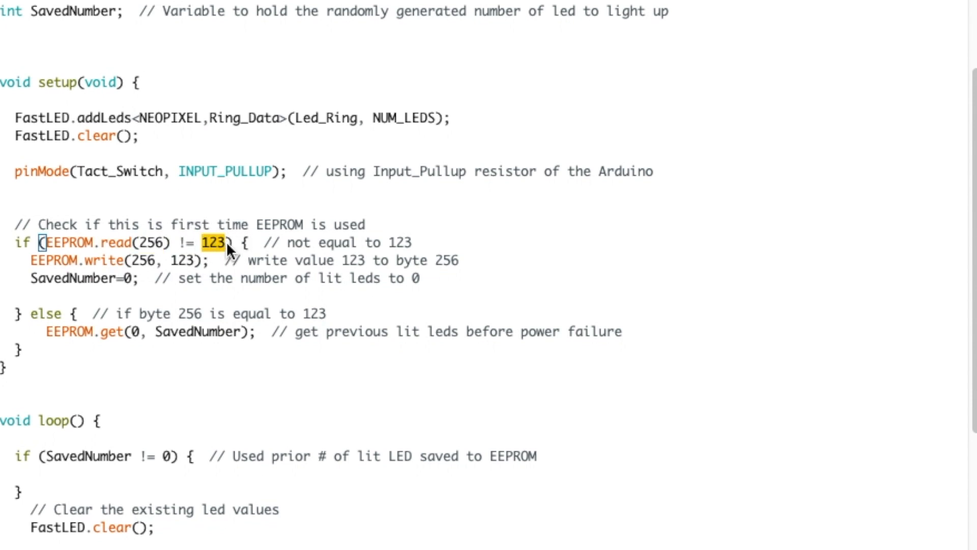
{"action": "mouse_move", "coordinate": [199, 255]}
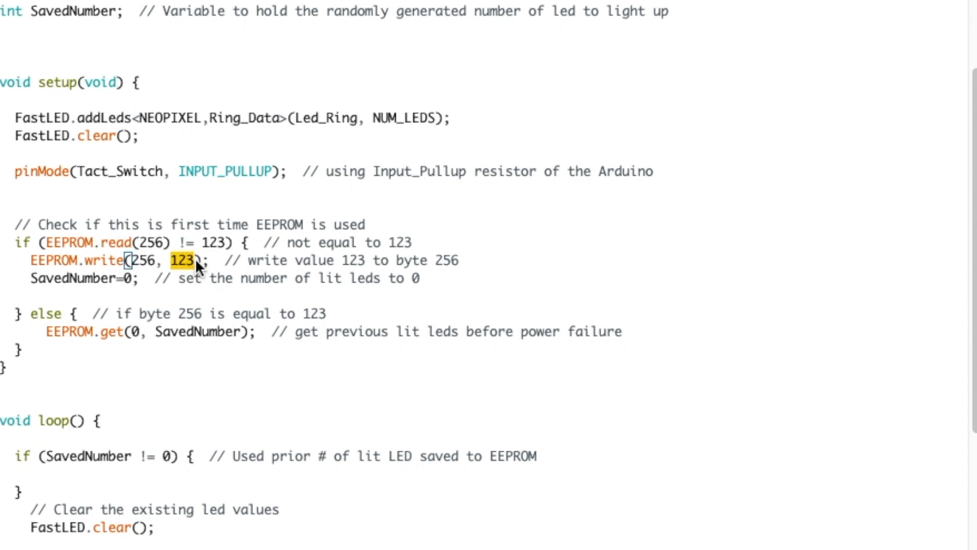
{"action": "mouse_move", "coordinate": [151, 251]}
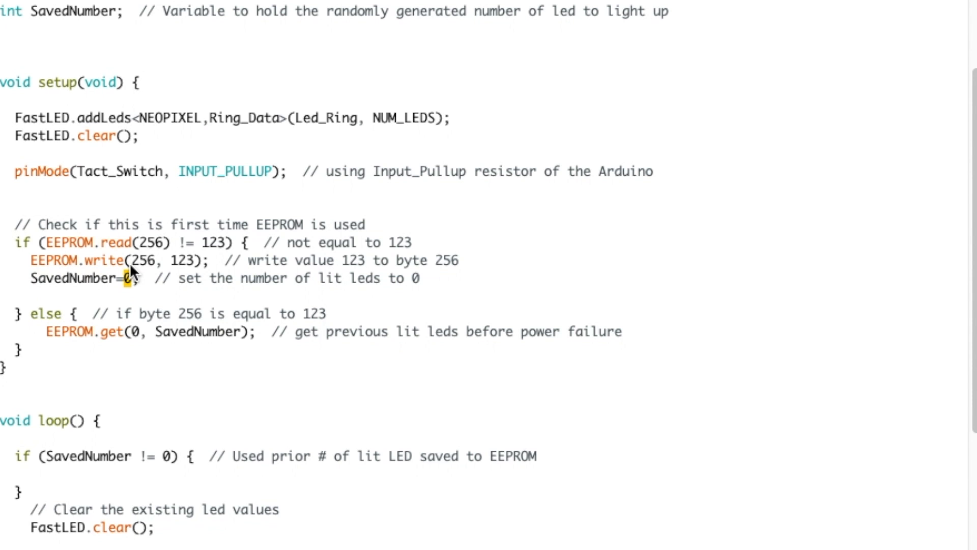
{"action": "scroll", "scroll_direction": "down", "scroll_amount": 3}
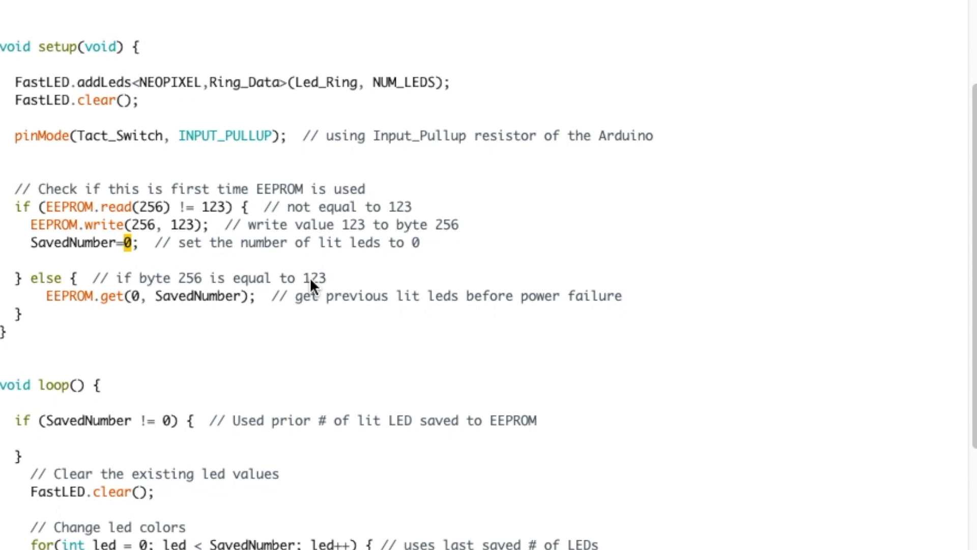
{"action": "mouse_move", "coordinate": [109, 315]}
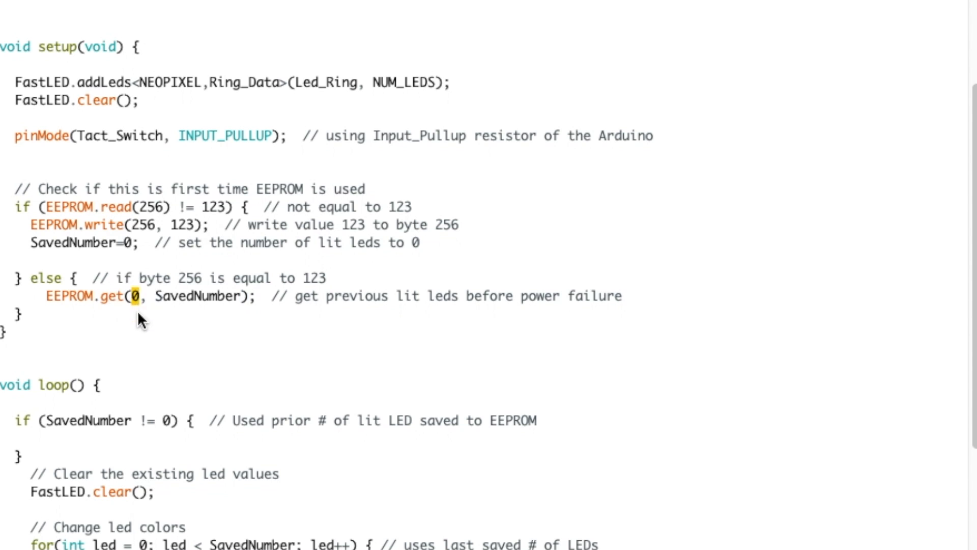
Highlight SavedNumber in EEPROM.get and the LED colour lines, reaching the EEPROM.put block.
{"action": "double_click", "coordinate": [199, 296]}
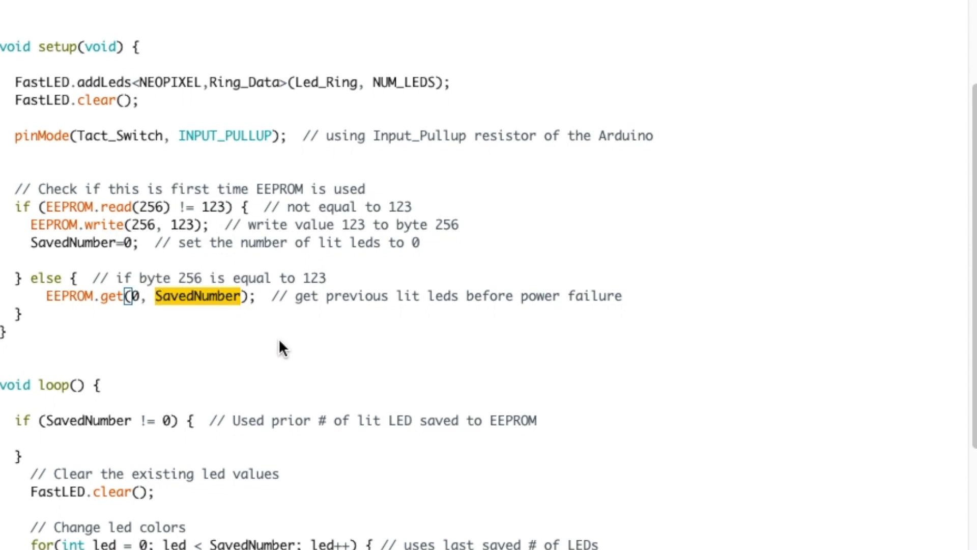
{"action": "scroll", "scroll_direction": "down", "scroll_amount": 3}
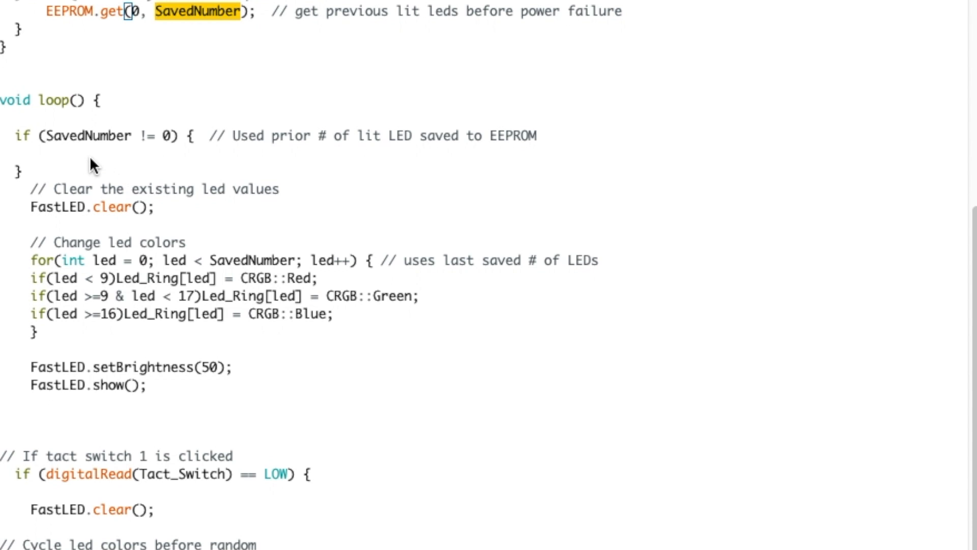
{"action": "mouse_move", "coordinate": [212, 153]}
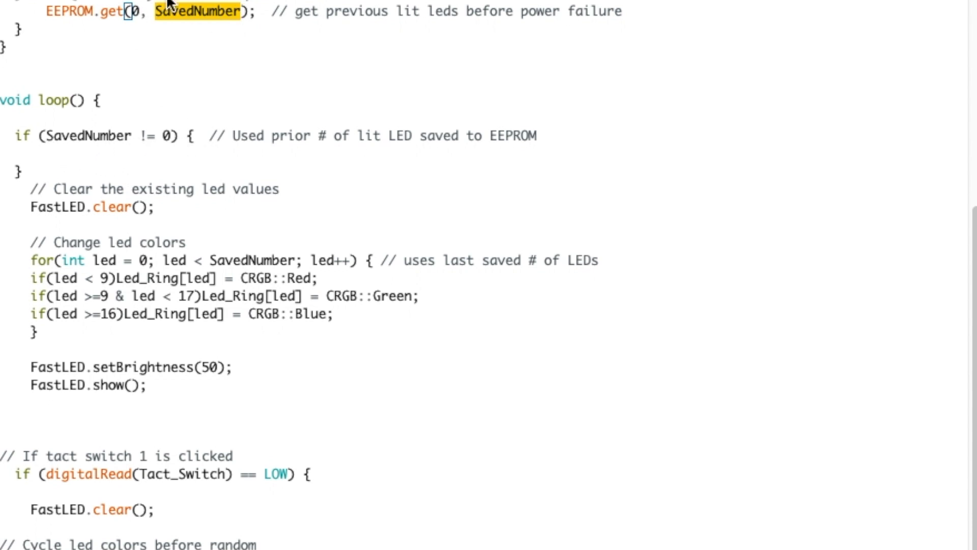
{"action": "mouse_move", "coordinate": [153, 173]}
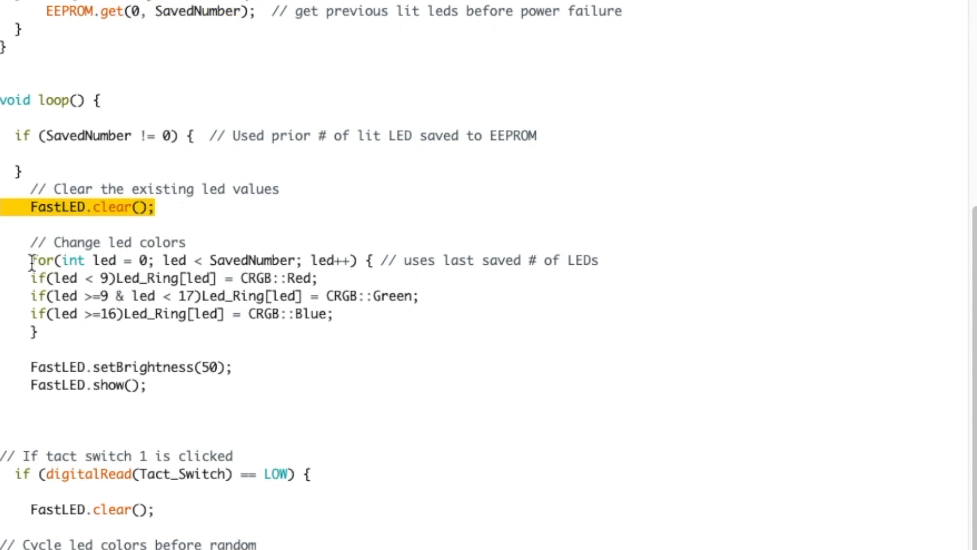
{"action": "double_click", "coordinate": [249, 260]}
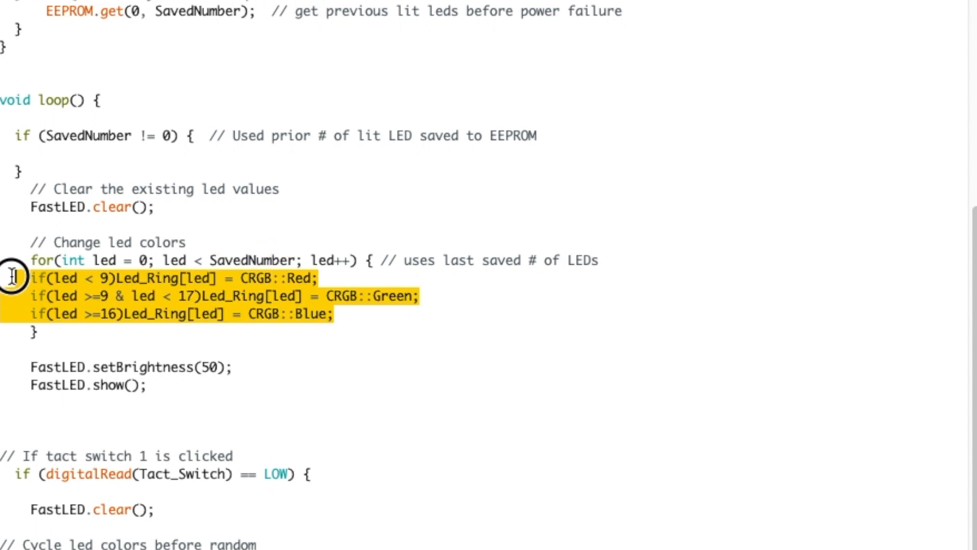
{"action": "mouse_move", "coordinate": [227, 316]}
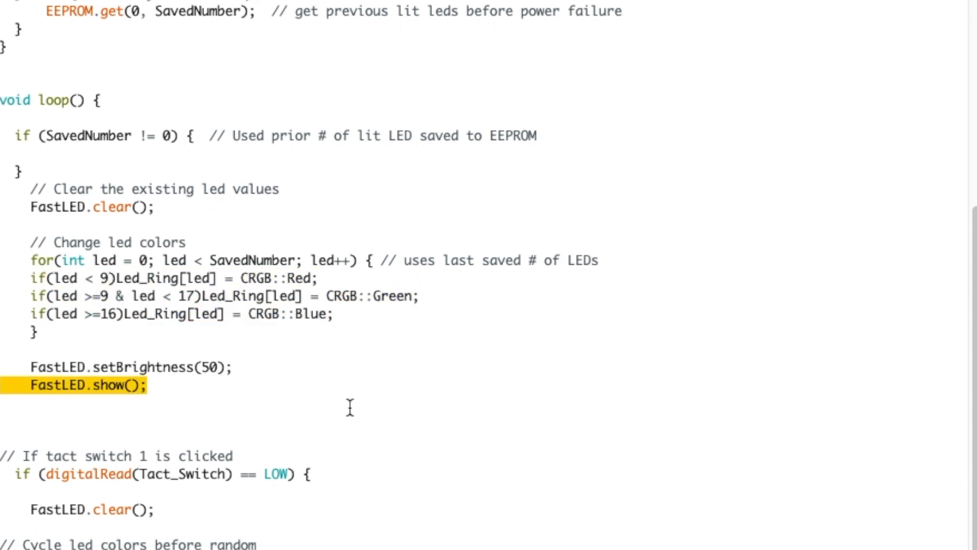
{"action": "scroll", "scroll_direction": "down", "scroll_amount": 3}
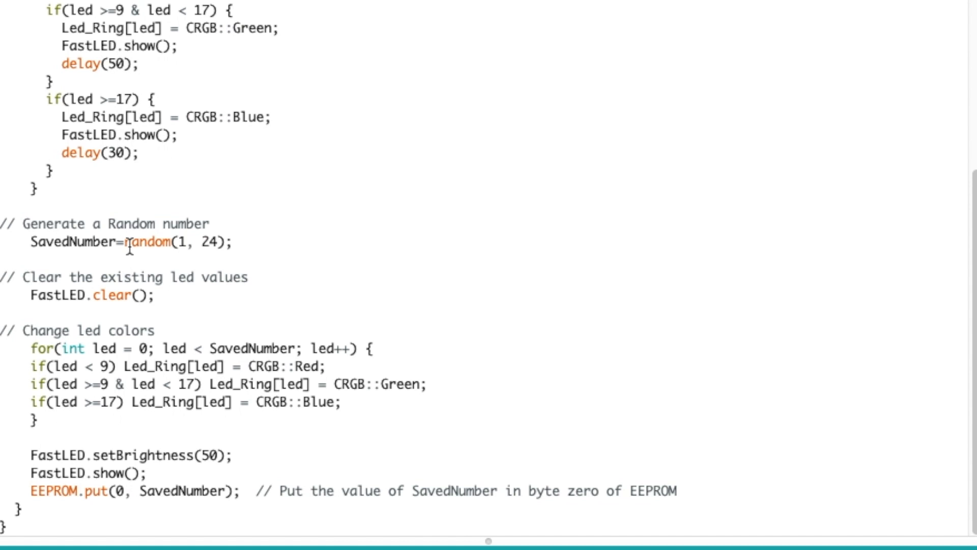
{"action": "double_click", "coordinate": [147, 243]}
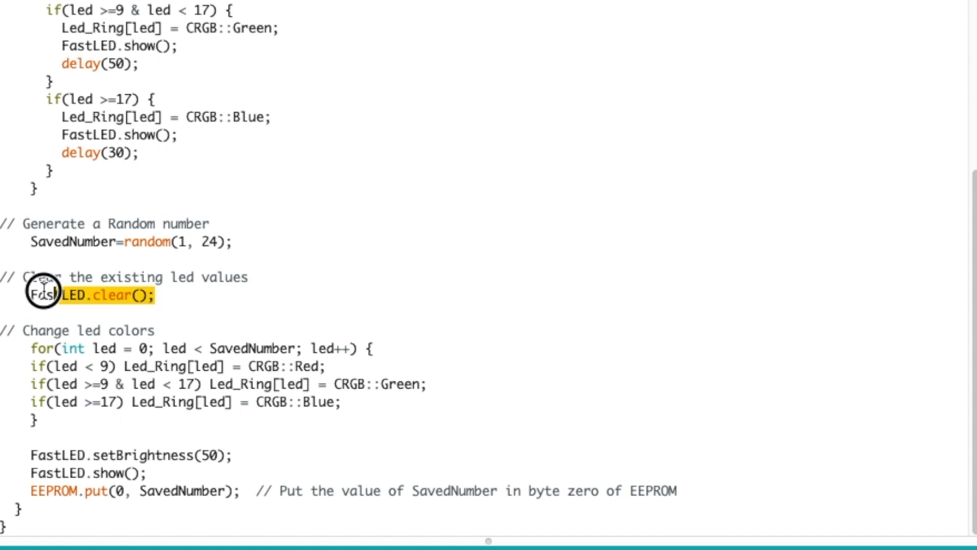
{"action": "double_click", "coordinate": [247, 347]}
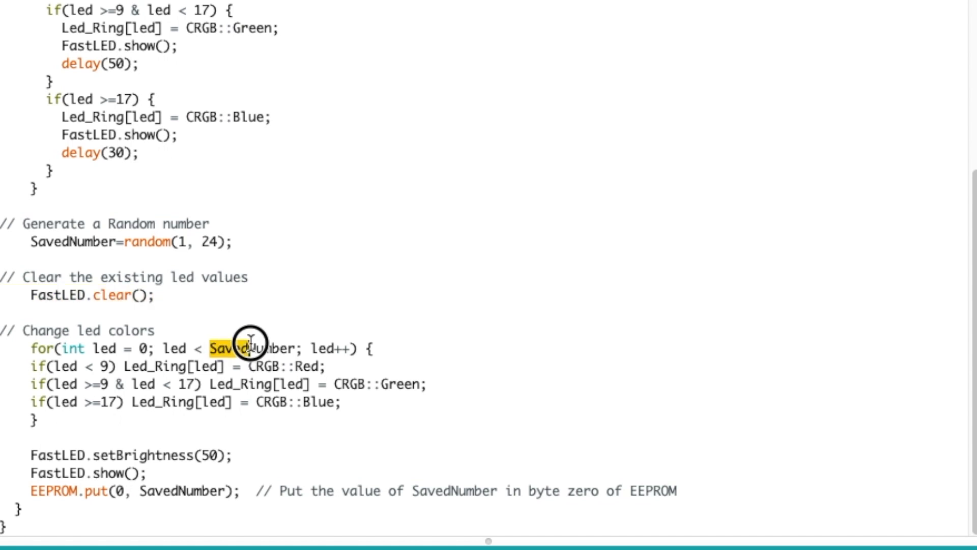
{"action": "double_click", "coordinate": [253, 348]}
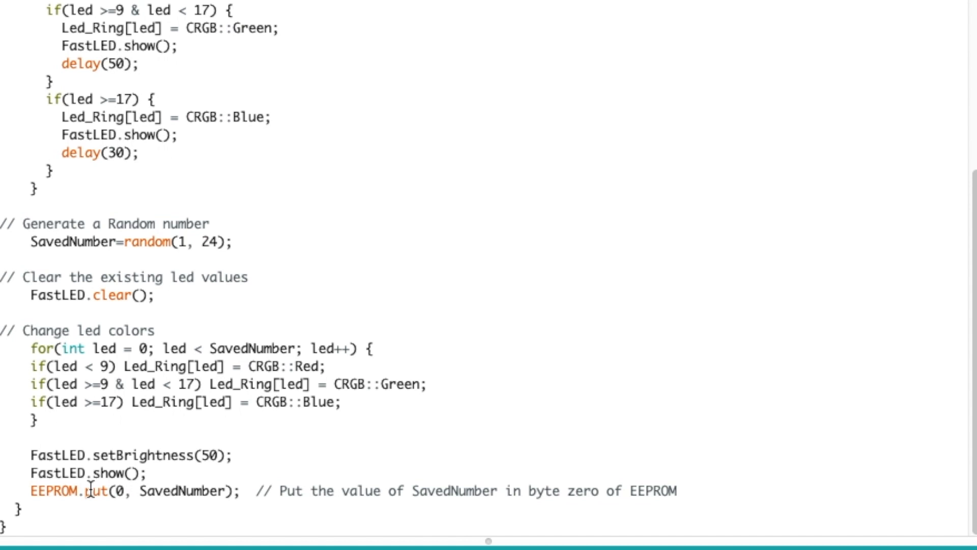
{"action": "double_click", "coordinate": [97, 491]}
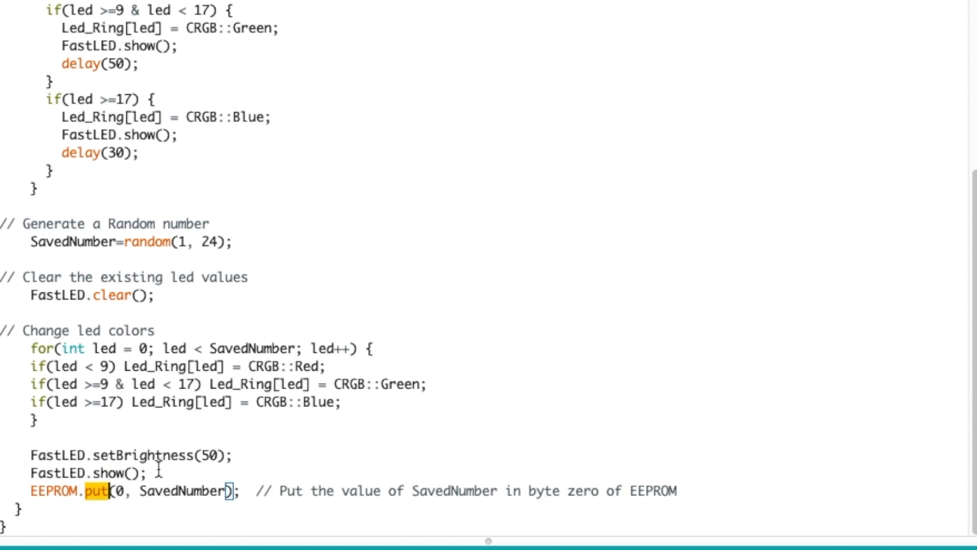
{"action": "double_click", "coordinate": [181, 491]}
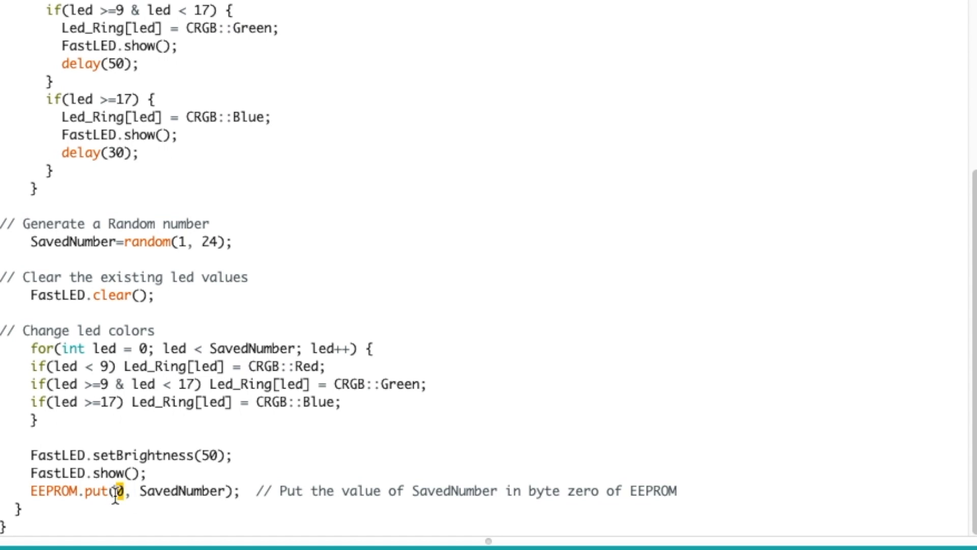
{"action": "double_click", "coordinate": [180, 491]}
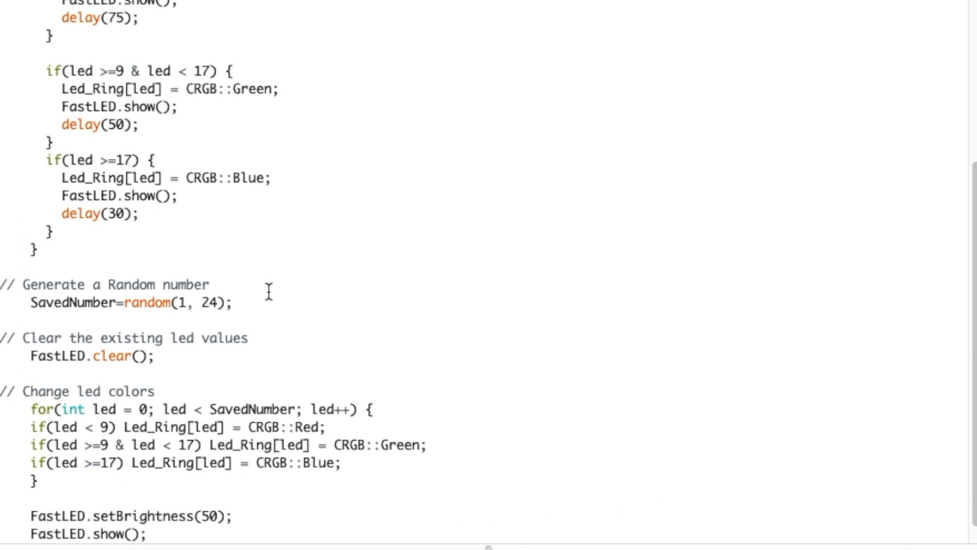
{"action": "scroll", "scroll_direction": "down", "scroll_amount": 3}
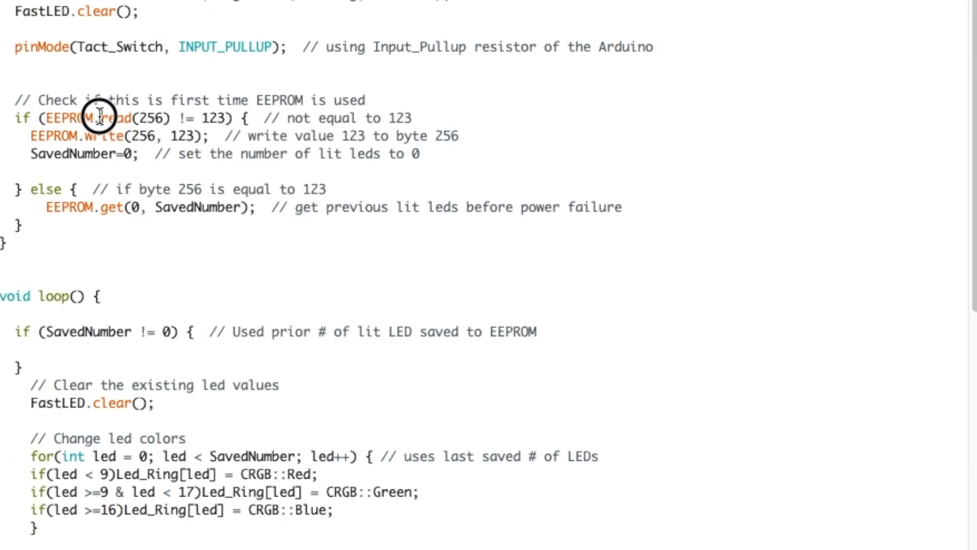
Point out byte 256 and marker 123 in setup's EEPROM.read check, then scroll to loop().
{"action": "double_click", "coordinate": [152, 117]}
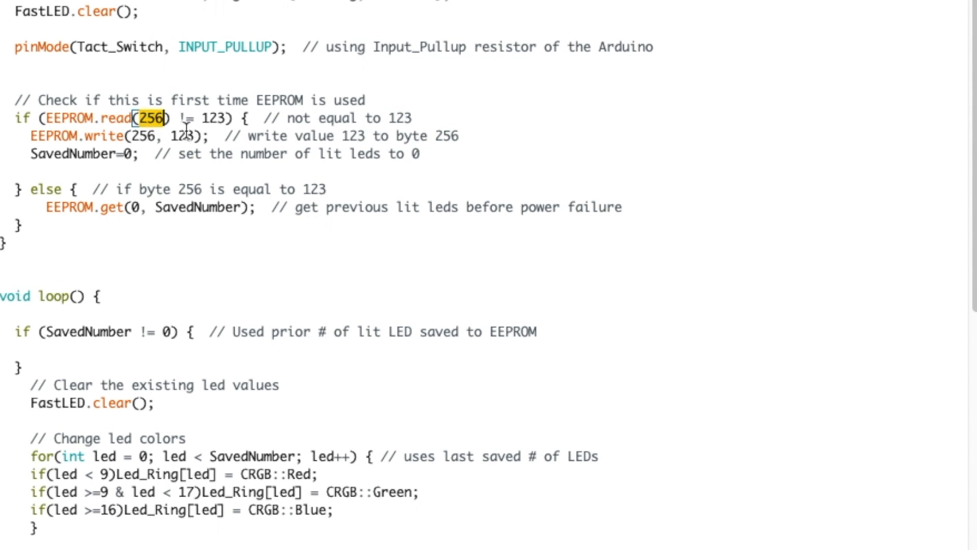
{"action": "double_click", "coordinate": [214, 118]}
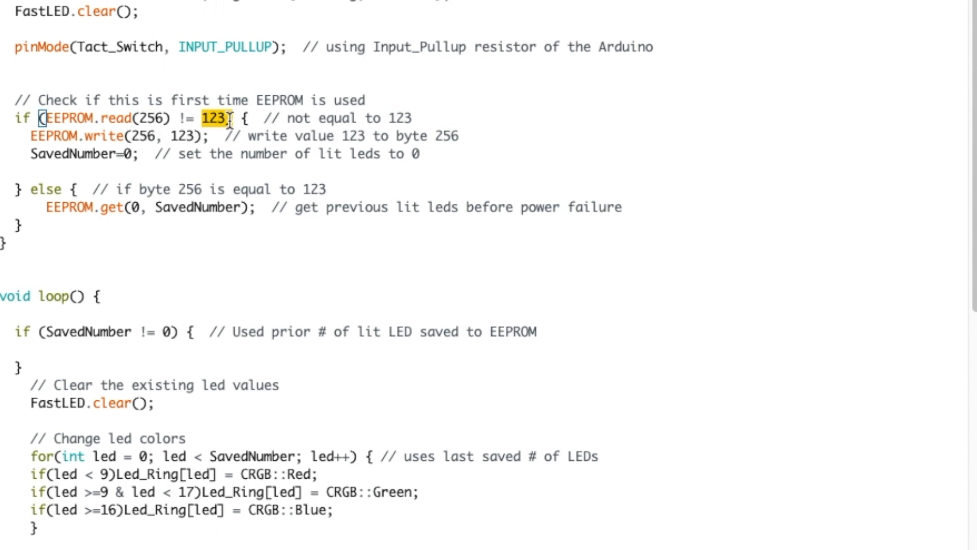
{"action": "mouse_move", "coordinate": [216, 100]}
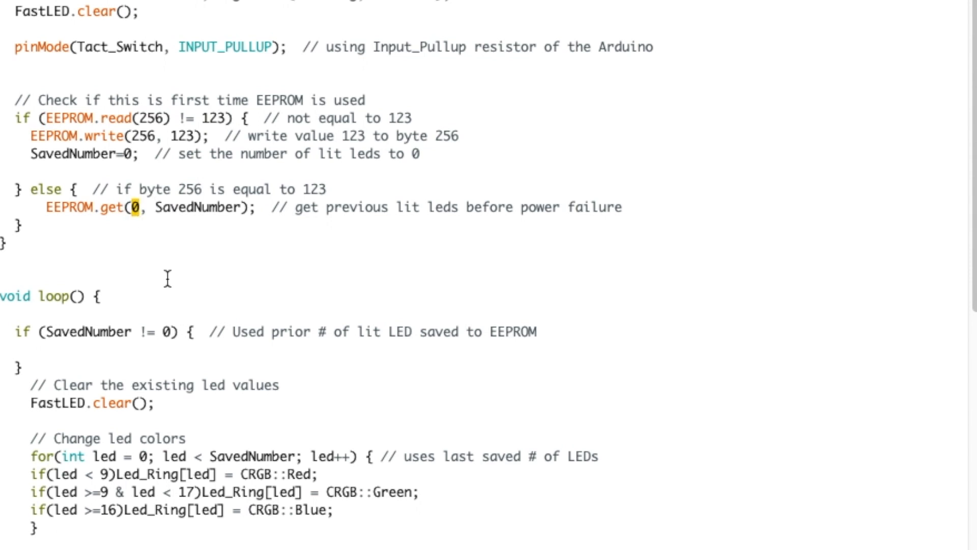
{"action": "scroll", "scroll_direction": "down", "scroll_amount": 3}
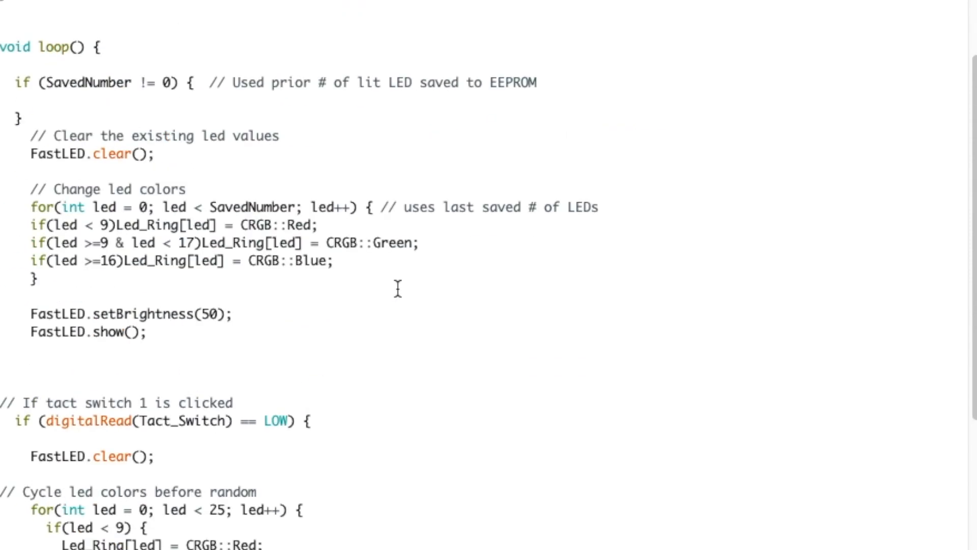